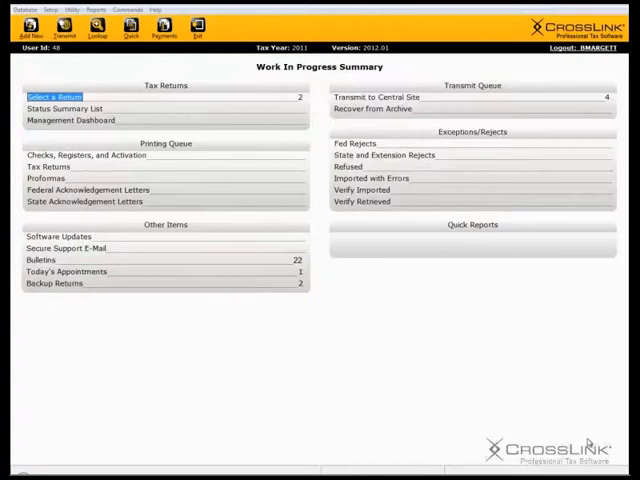
Show the Bulletins list, then view and close the GDI Printing Capability bulletin message
click(297, 260)
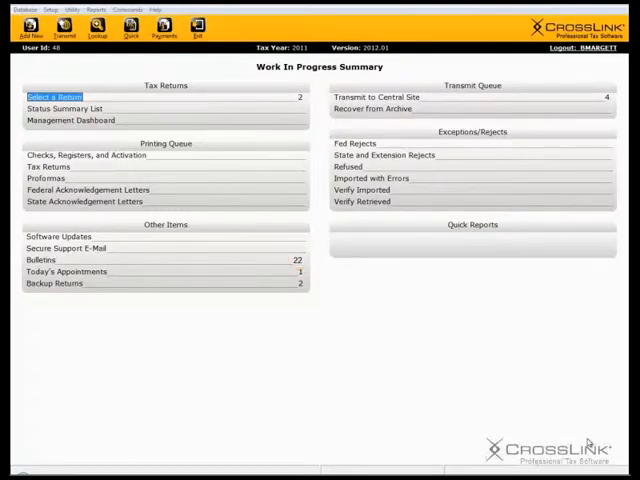
click(47, 259)
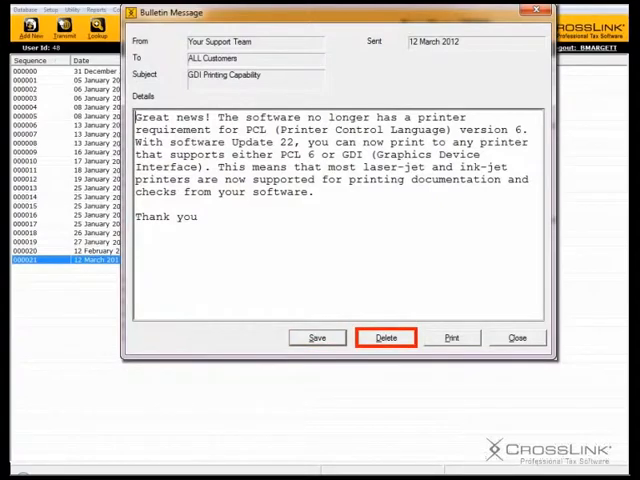
mouse_move(451, 337)
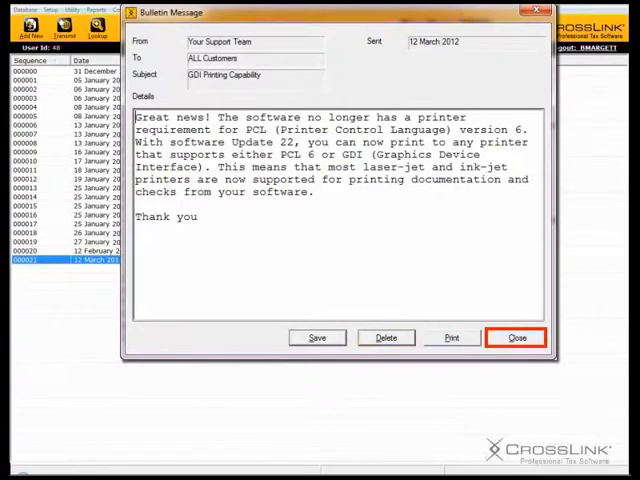
click(517, 337)
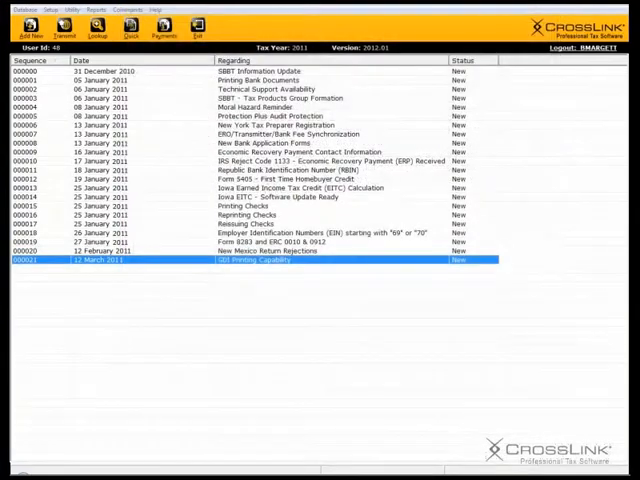